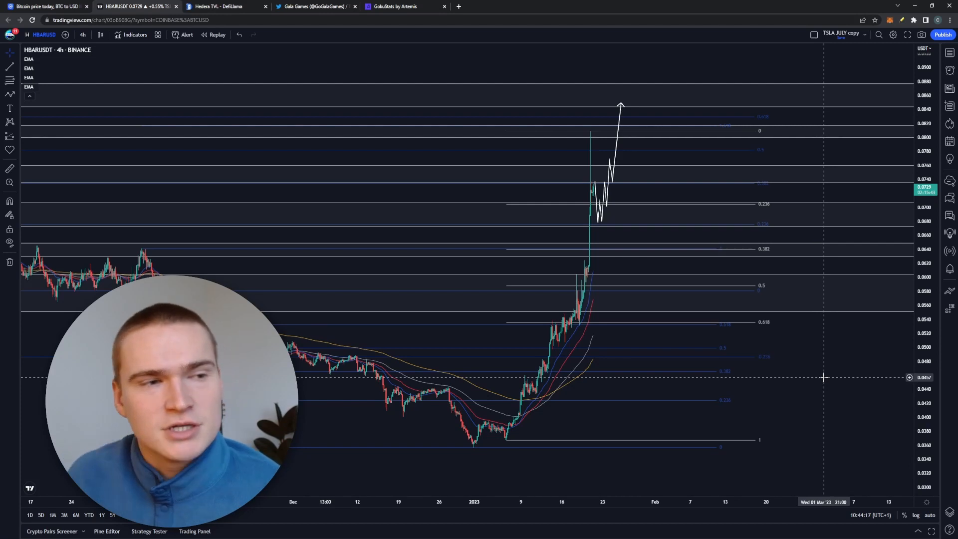
Step: Bring up the CoinMarketCap site in place of the HBAR/USDT chart
{"action": "left_click", "coordinate": [49, 7]}
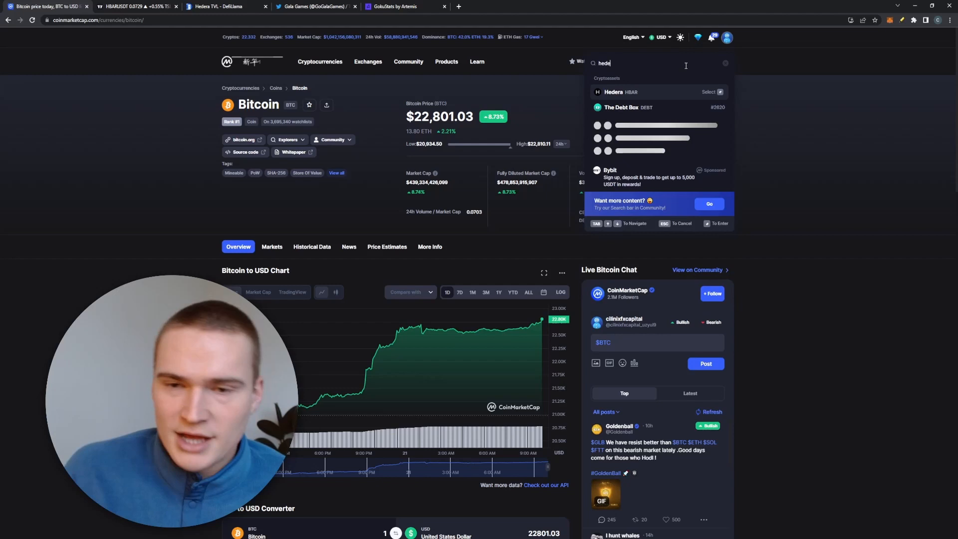
Step: Go to the Hedera (HBAR) coin page from the search suggestions
{"action": "left_click", "coordinate": [614, 92]}
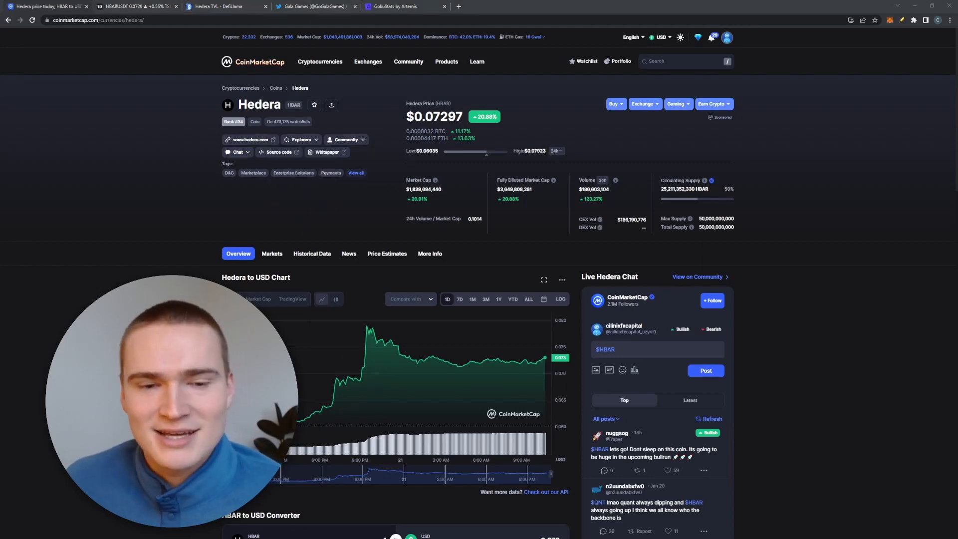
{"action": "left_click", "coordinate": [138, 6]}
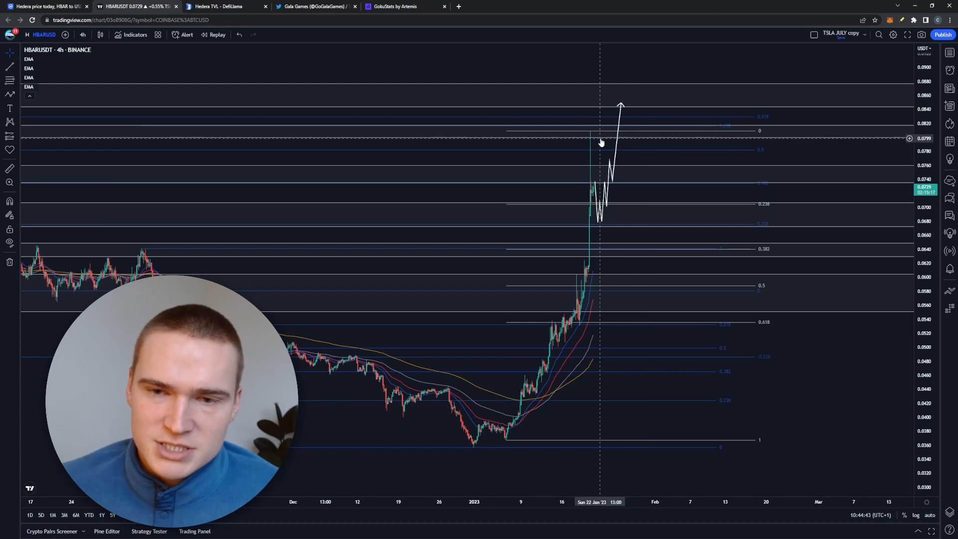
{"action": "mouse_move", "coordinate": [596, 176]}
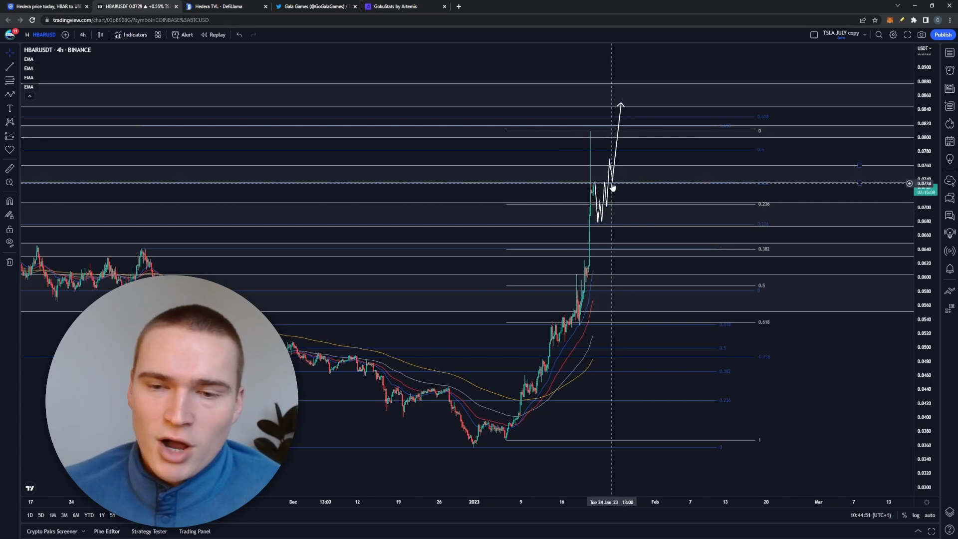
{"action": "mouse_move", "coordinate": [618, 174]}
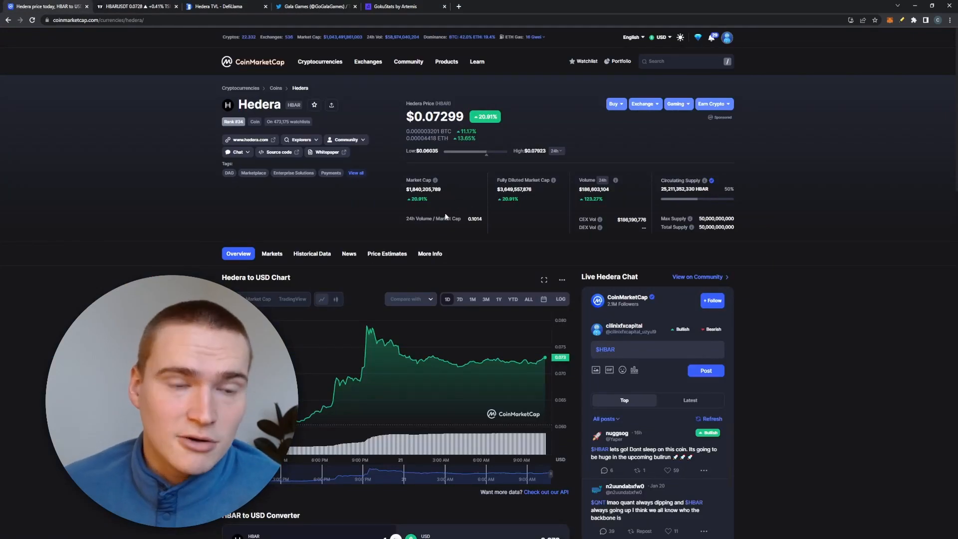
{"action": "mouse_move", "coordinate": [577, 211]}
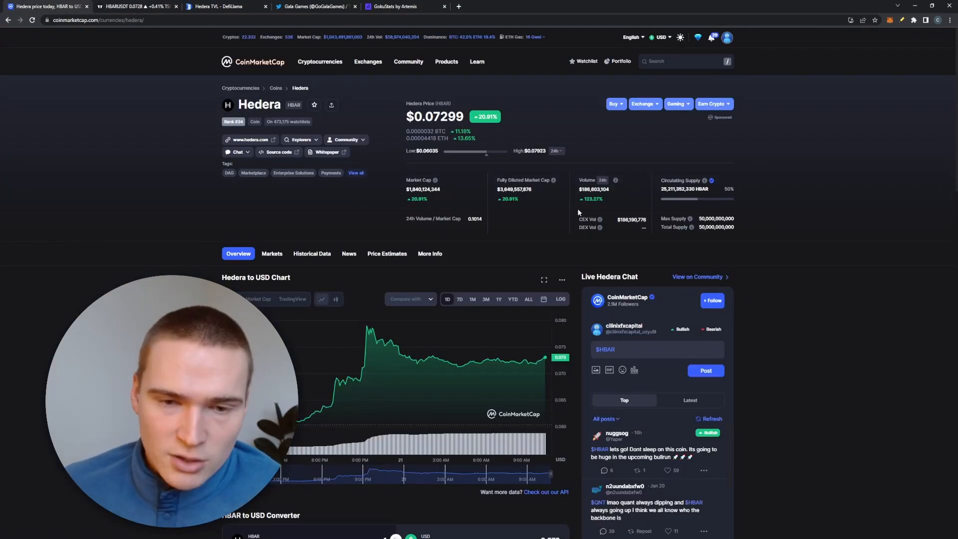
Step: Show one month of Hedera to USD price history on the chart
{"action": "left_click", "coordinate": [472, 299]}
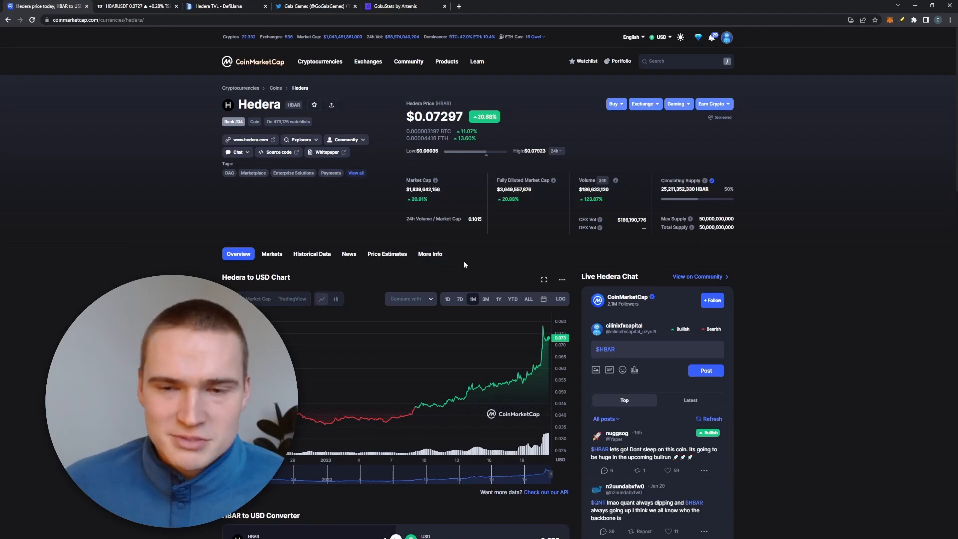
{"action": "mouse_move", "coordinate": [512, 280]}
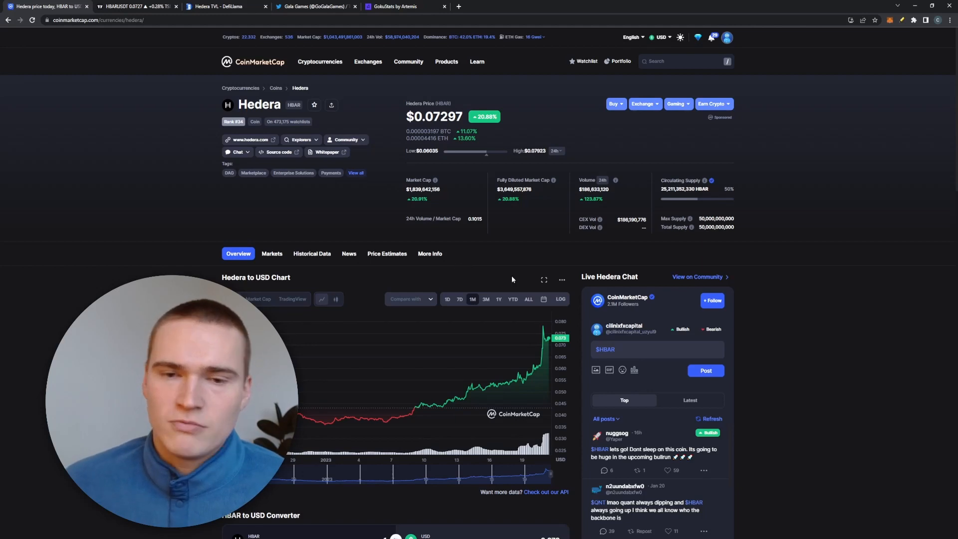
{"action": "mouse_move", "coordinate": [421, 383]}
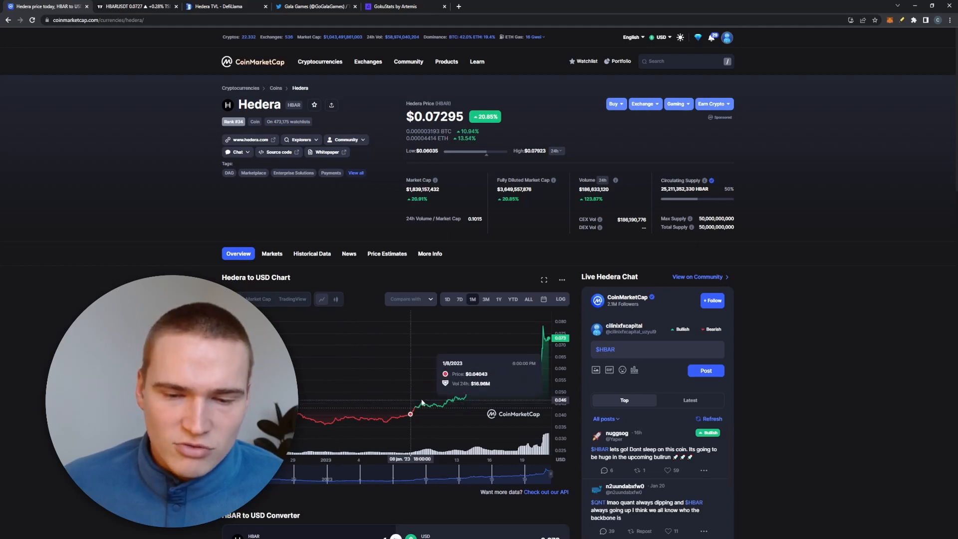
{"action": "mouse_move", "coordinate": [461, 222]}
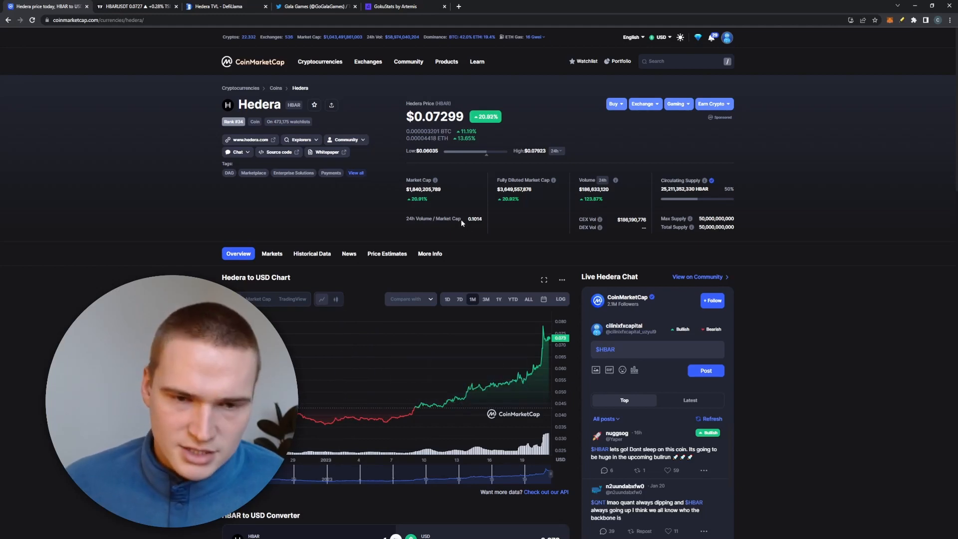
{"action": "mouse_move", "coordinate": [300, 265]}
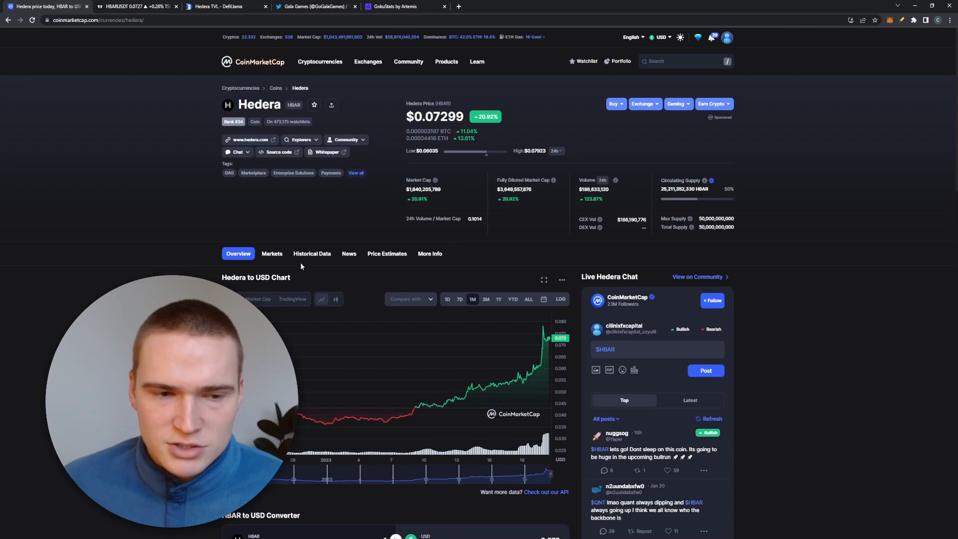
{"action": "left_click", "coordinate": [271, 253]}
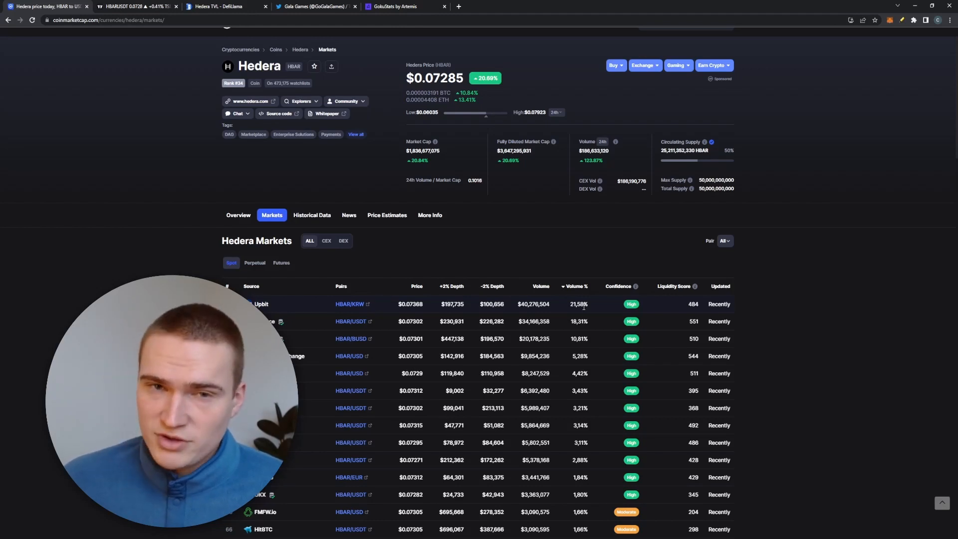
{"action": "mouse_move", "coordinate": [548, 286]}
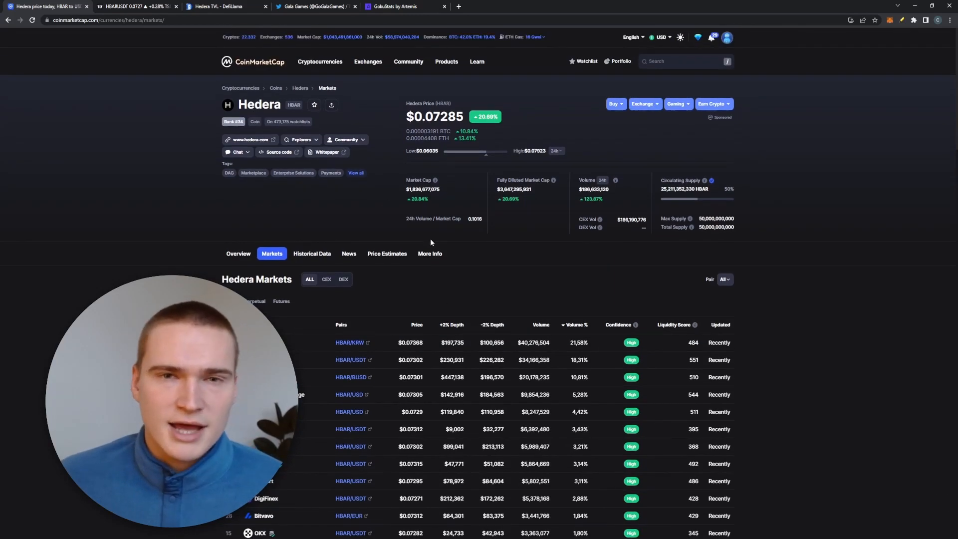
{"action": "scroll", "scroll_direction": "down", "scroll_amount": 3}
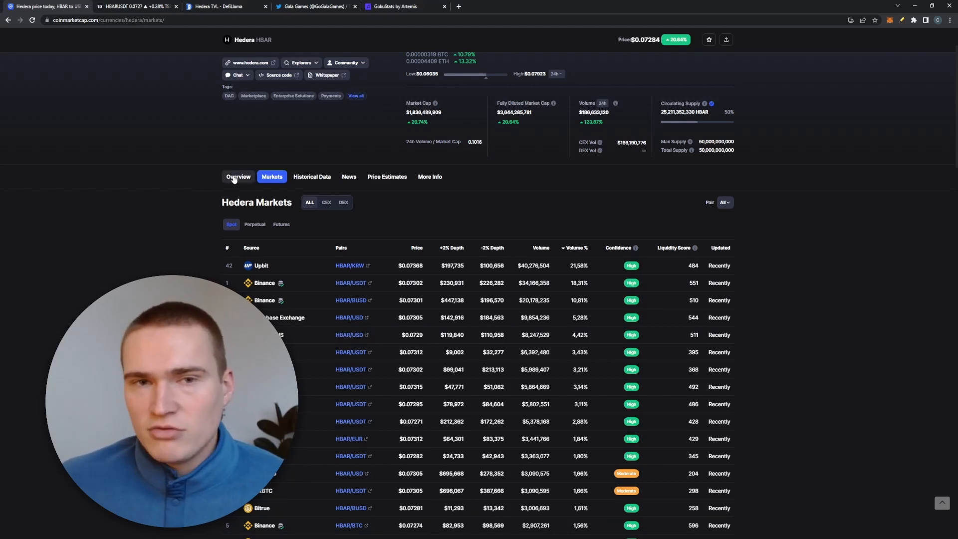
{"action": "left_click", "coordinate": [237, 177]}
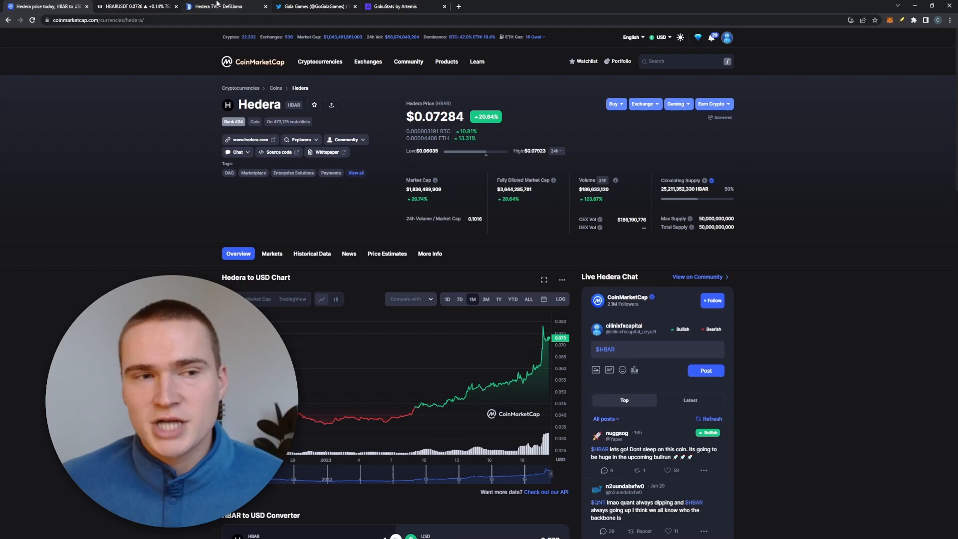
{"action": "left_click", "coordinate": [213, 6]}
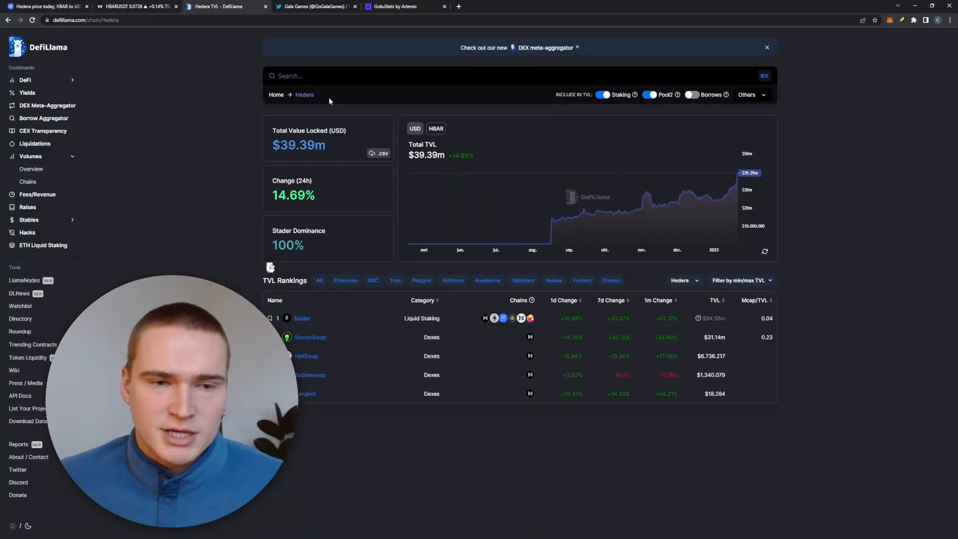
{"action": "mouse_move", "coordinate": [544, 235]}
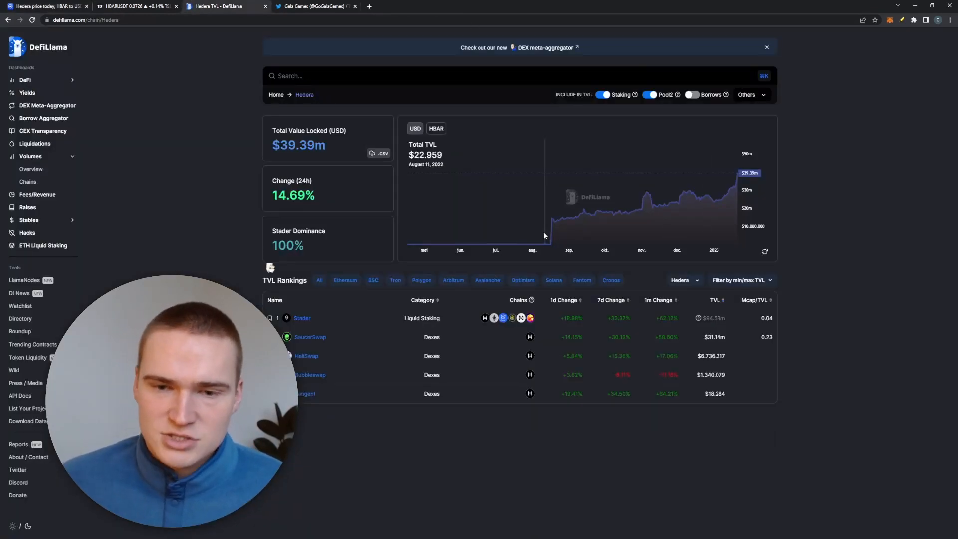
{"action": "mouse_move", "coordinate": [551, 226]}
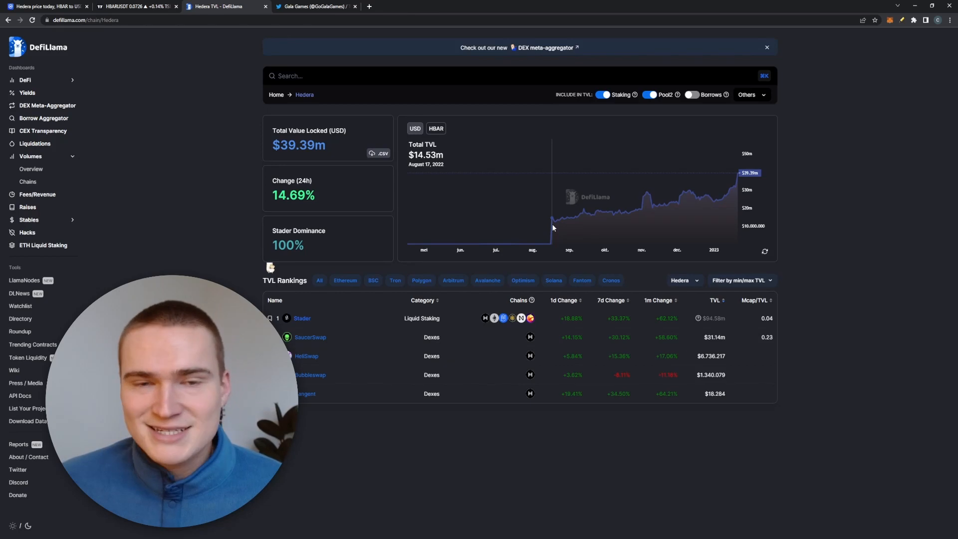
{"action": "mouse_move", "coordinate": [724, 199]}
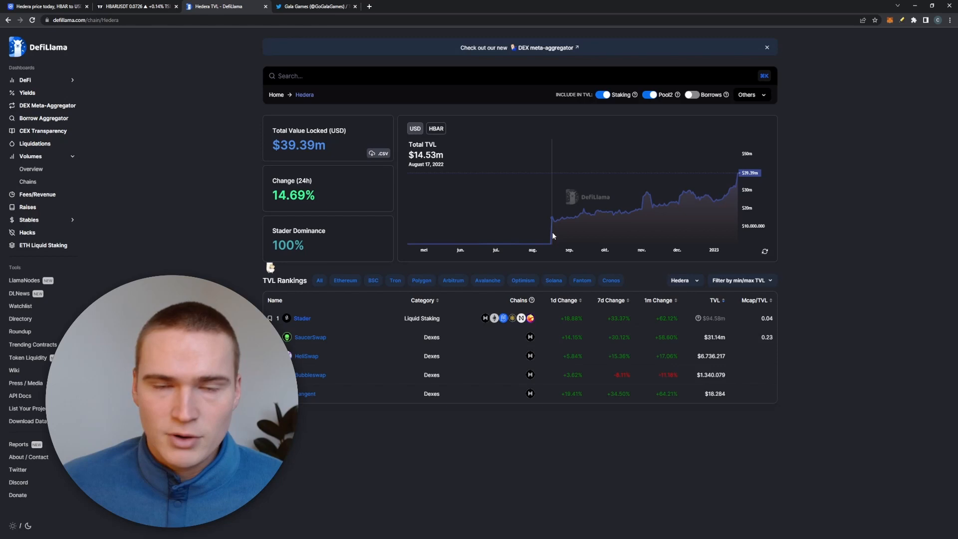
{"action": "mouse_move", "coordinate": [738, 178]}
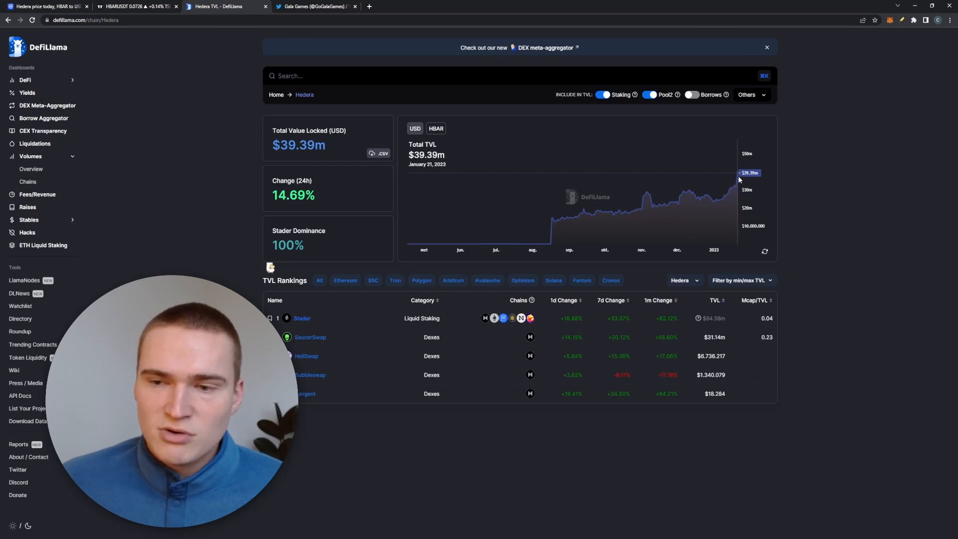
{"action": "mouse_move", "coordinate": [594, 399]}
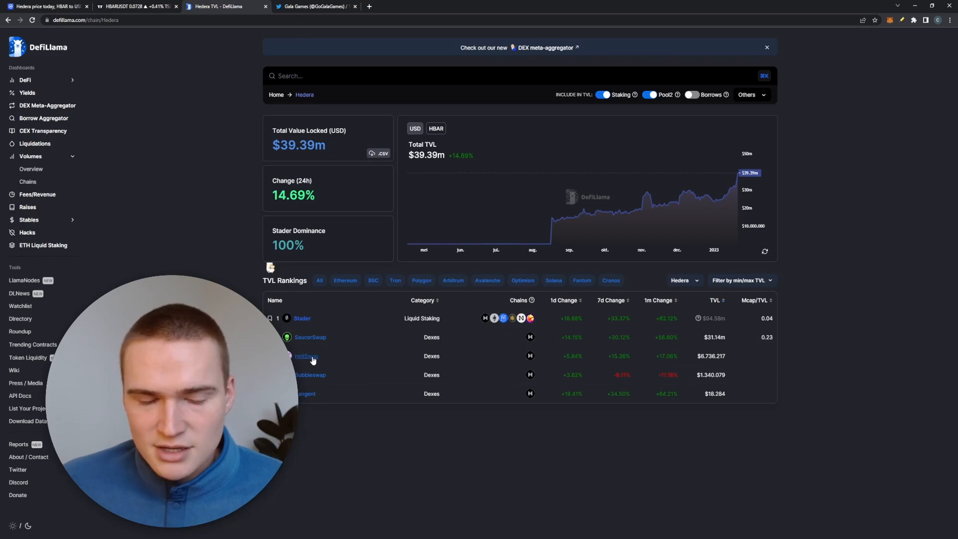
{"action": "mouse_move", "coordinate": [342, 378]}
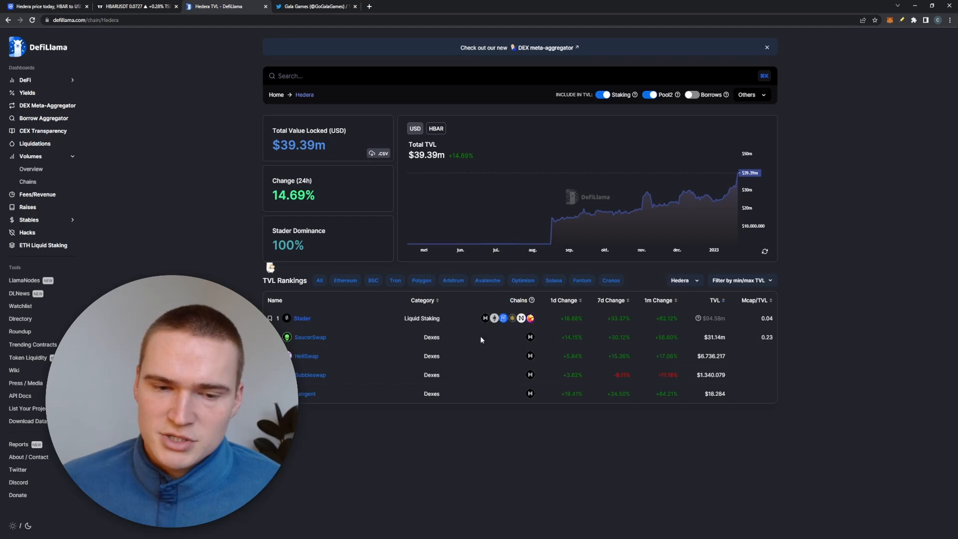
{"action": "mouse_move", "coordinate": [428, 330]}
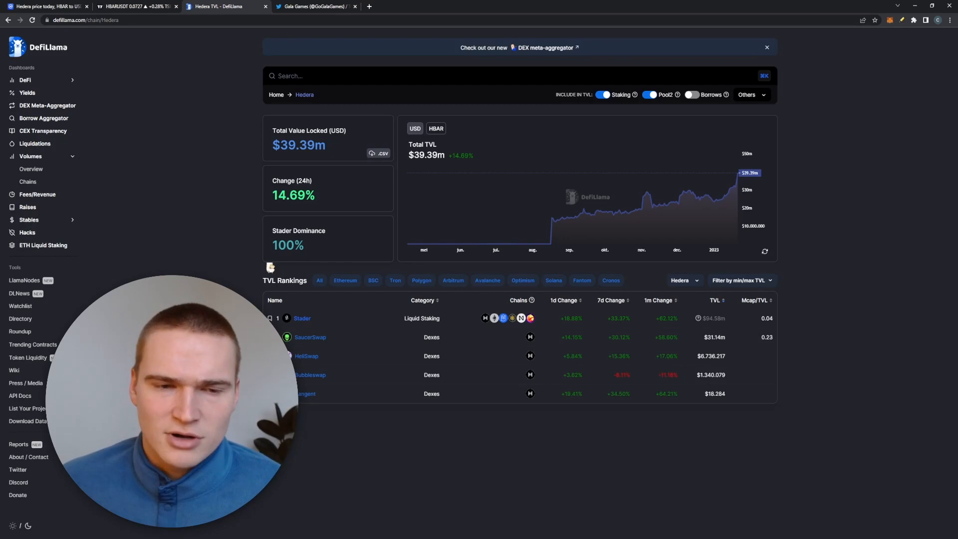
Step: Count an extra category in Hedera's TVL, find Hedera in the chain rankings, then close DefiLlama
{"action": "left_click", "coordinate": [747, 95]}
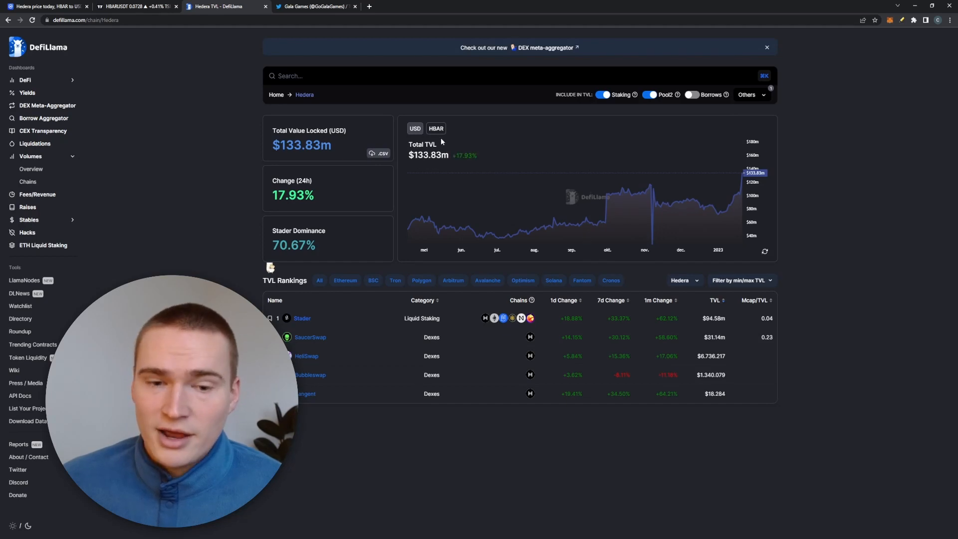
{"action": "mouse_move", "coordinate": [548, 239]}
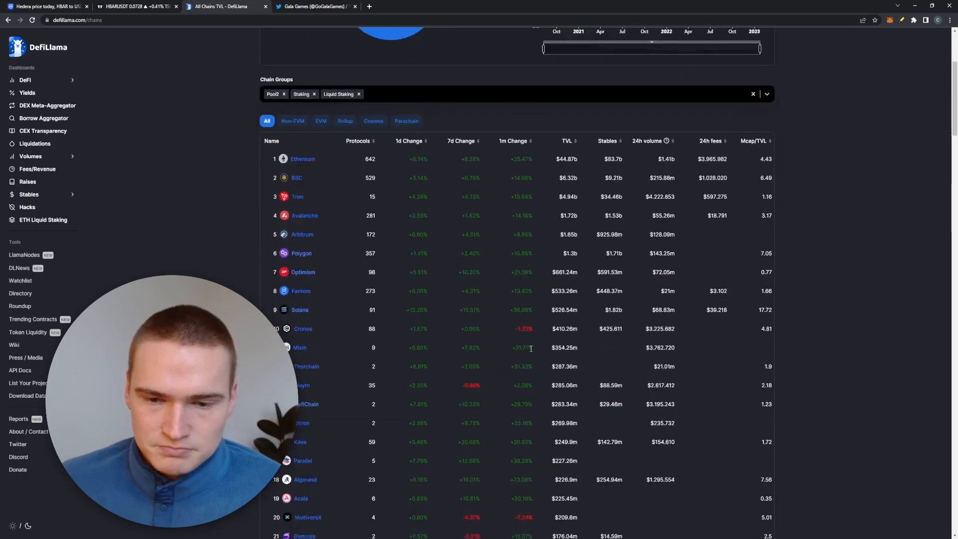
{"action": "scroll", "scroll_direction": "down", "scroll_amount": 3}
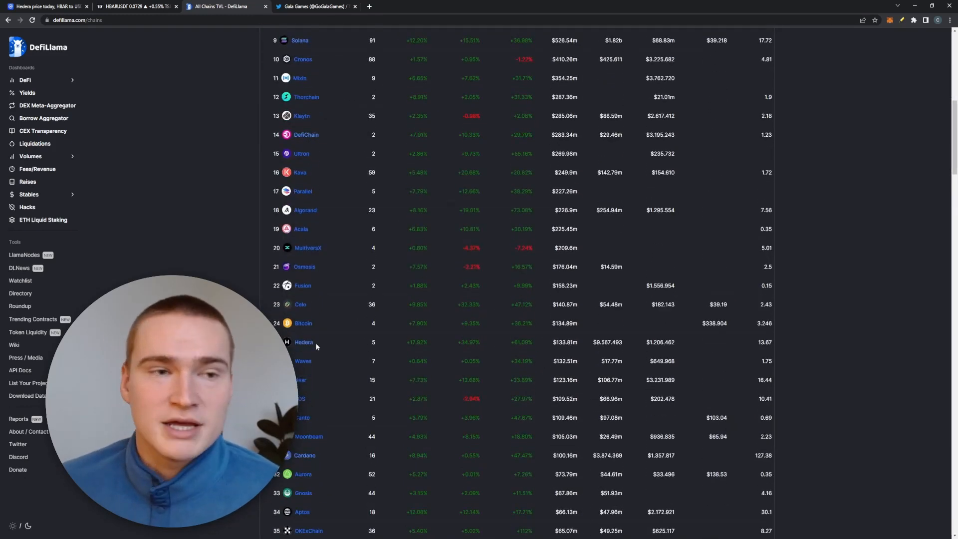
{"action": "left_click", "coordinate": [46, 6]}
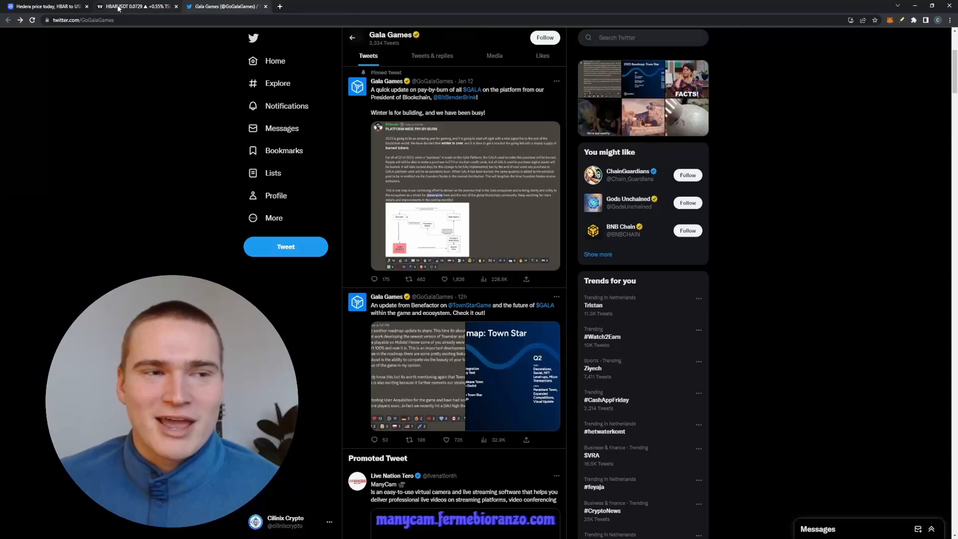
Step: Return to the HBAR/USDT four-hour chart in TradingView
{"action": "left_click", "coordinate": [136, 6]}
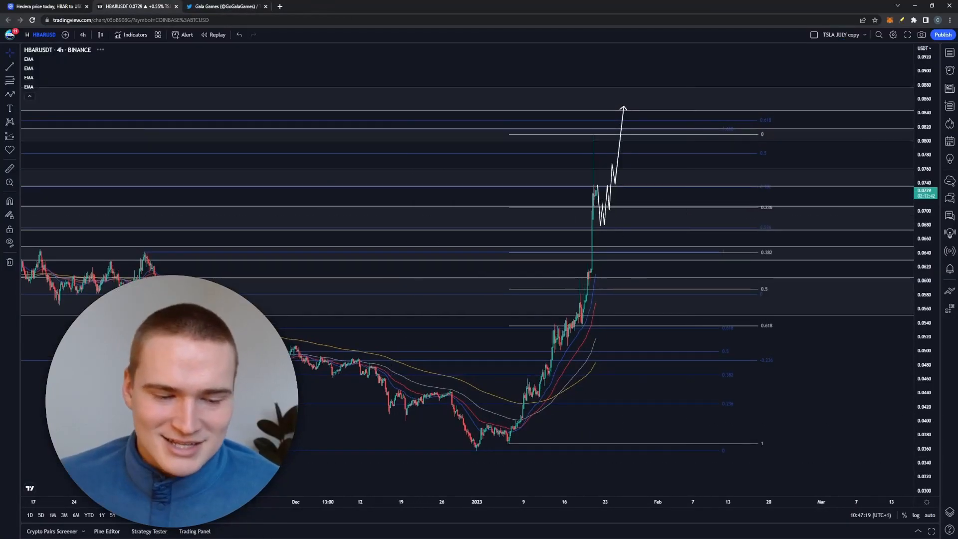
{"action": "mouse_move", "coordinate": [721, 278]}
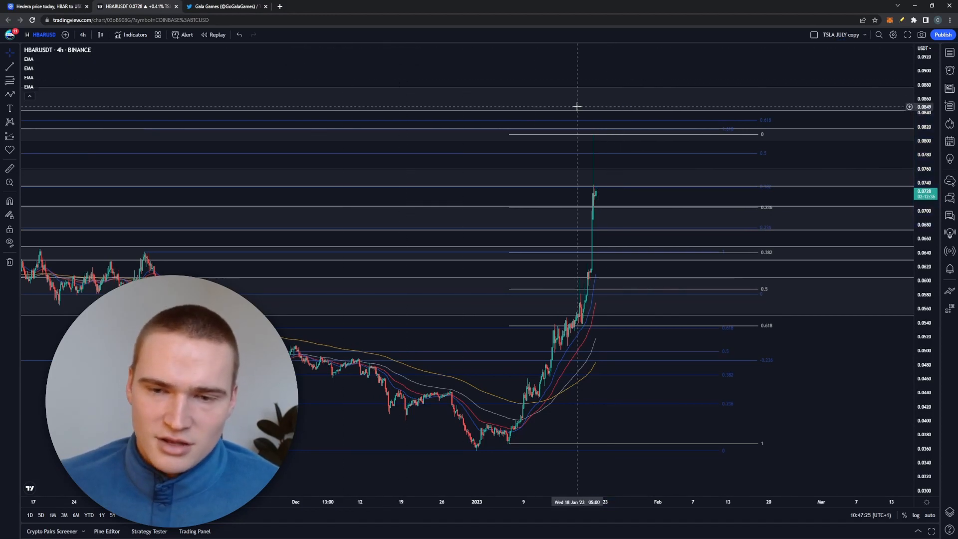
{"action": "mouse_move", "coordinate": [596, 159]}
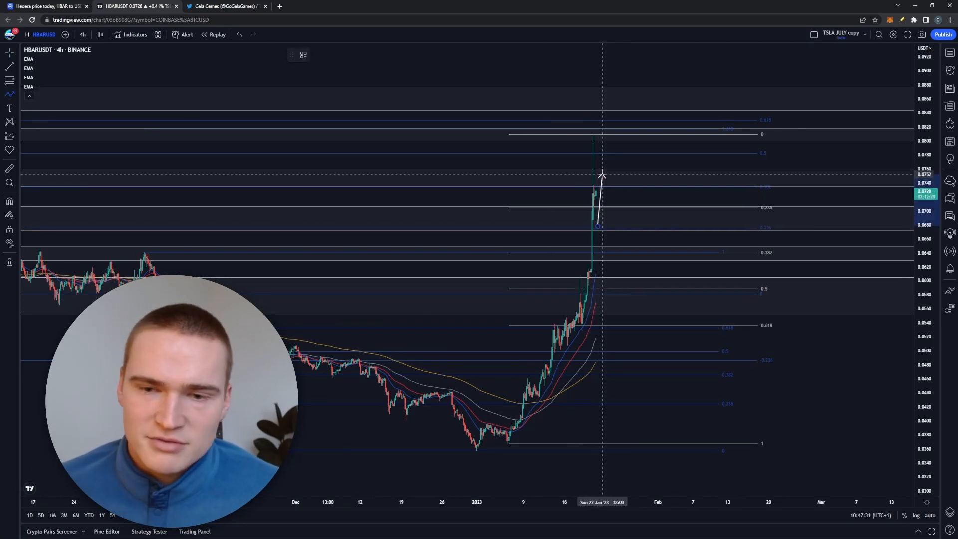
{"action": "mouse_move", "coordinate": [602, 180]}
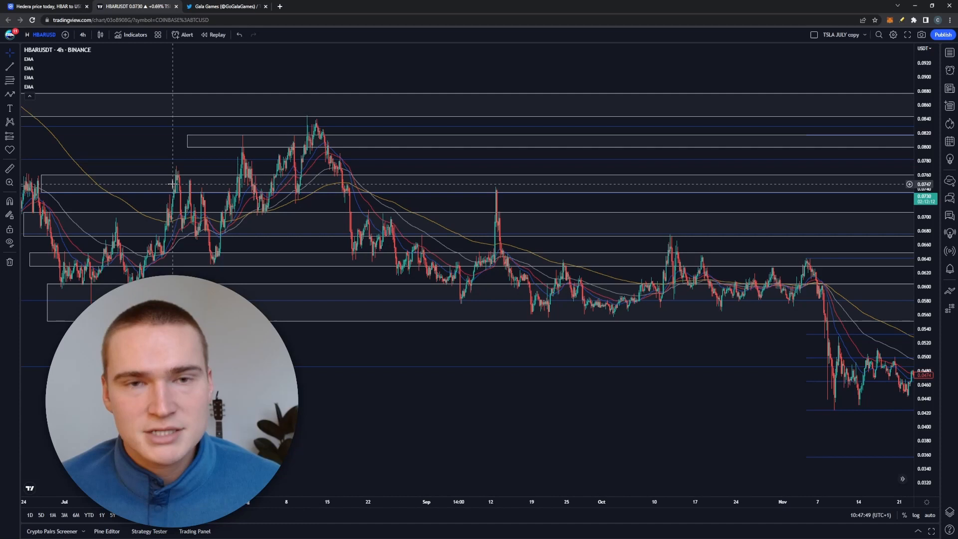
{"action": "mouse_move", "coordinate": [492, 182]}
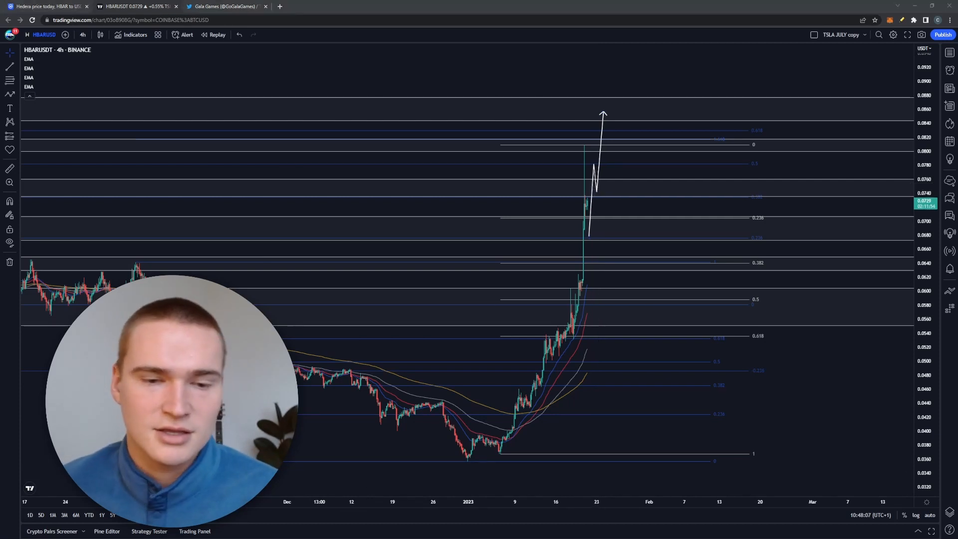
{"action": "mouse_move", "coordinate": [595, 203]}
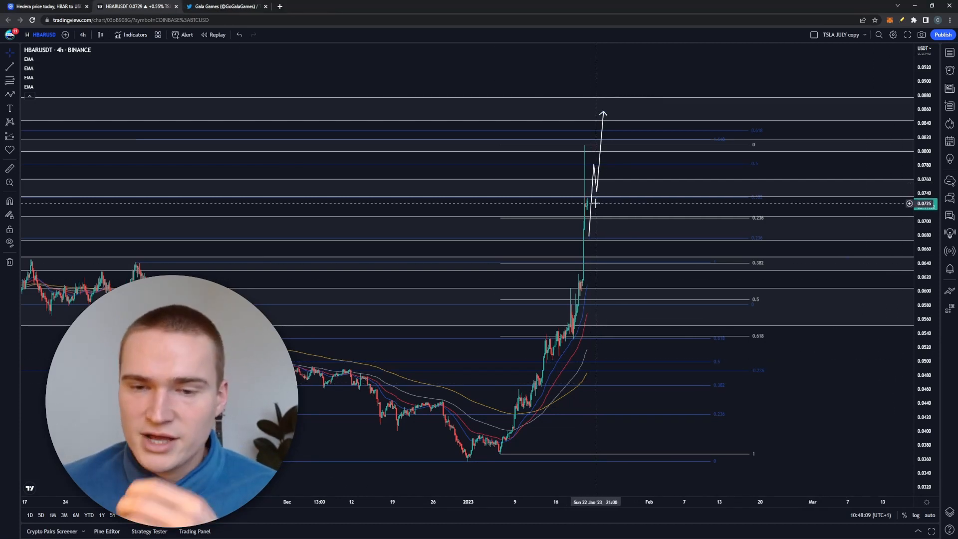